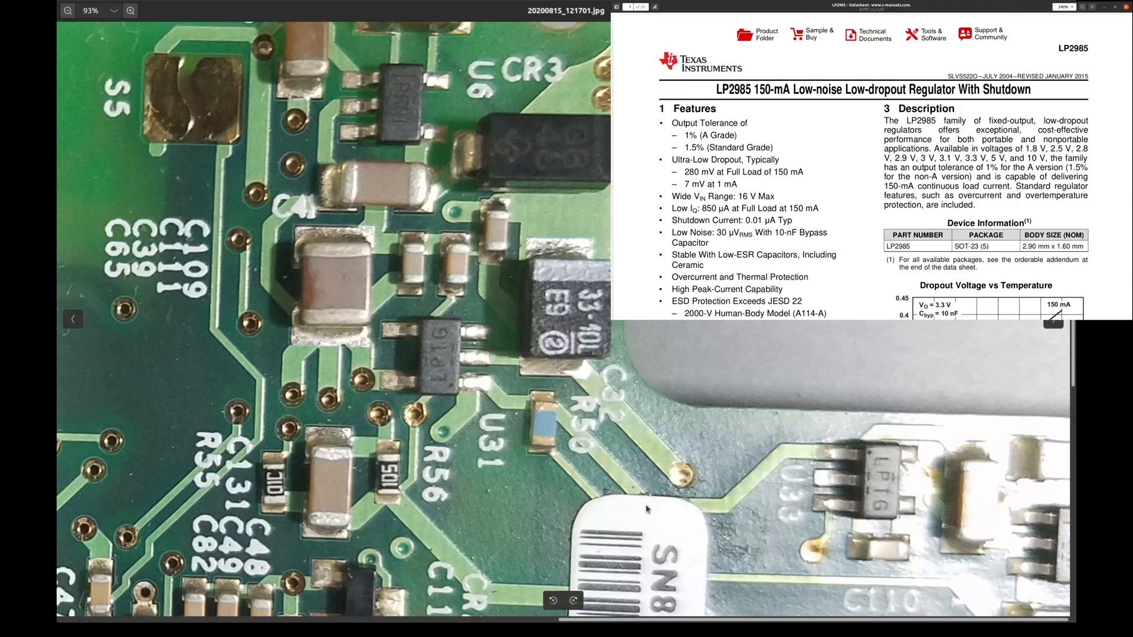
pyautogui.moveTo(465, 461)
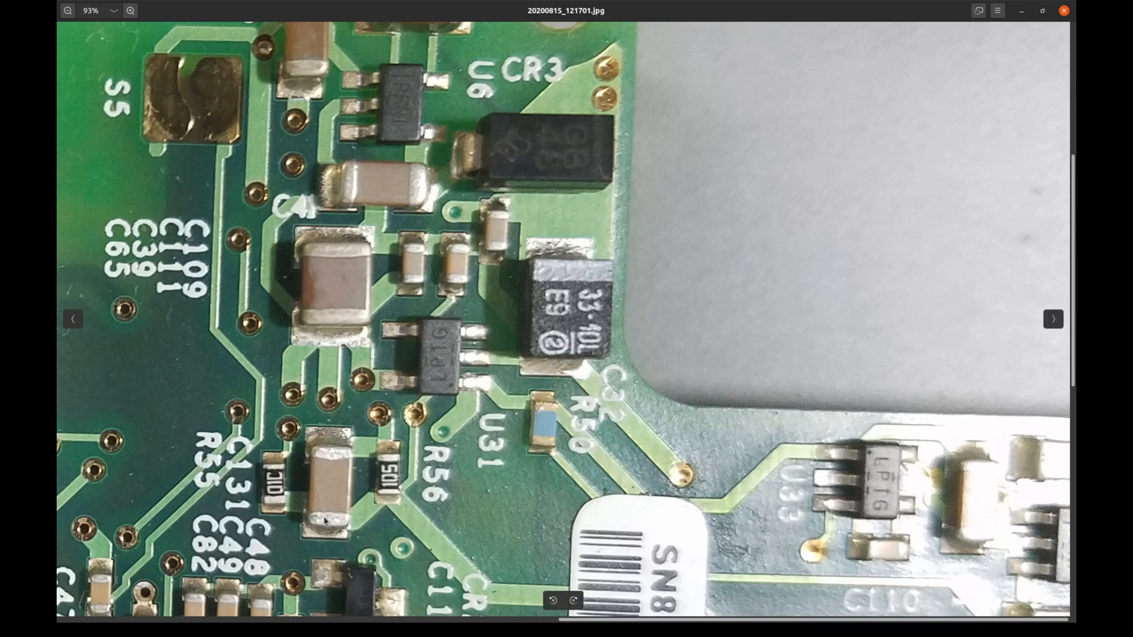
pyautogui.moveTo(306, 476)
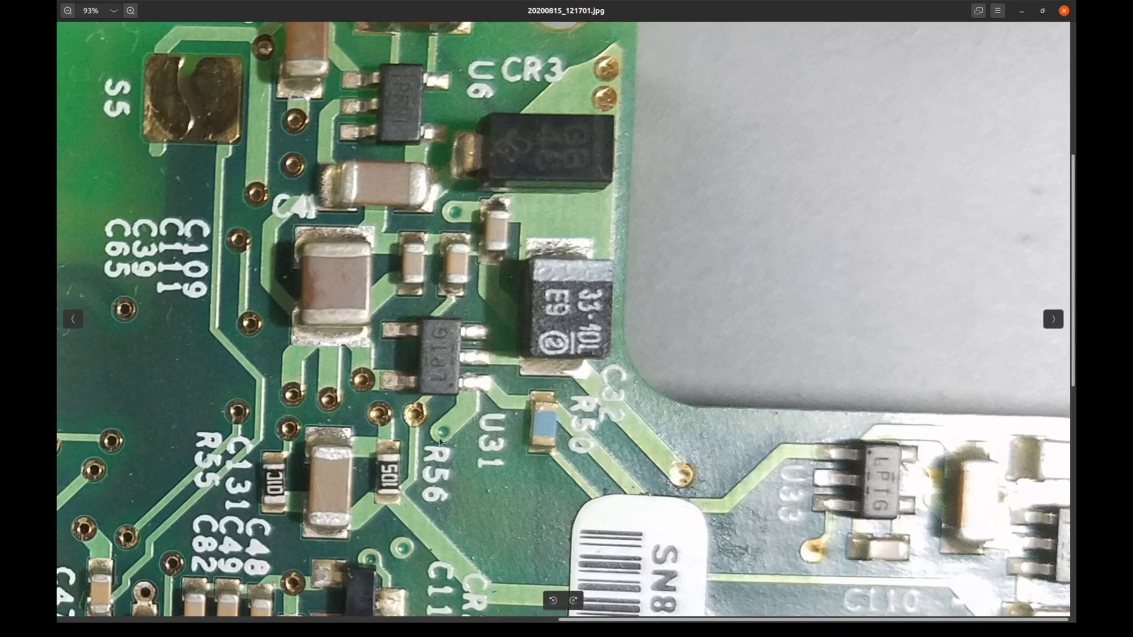
pyautogui.moveTo(485, 449)
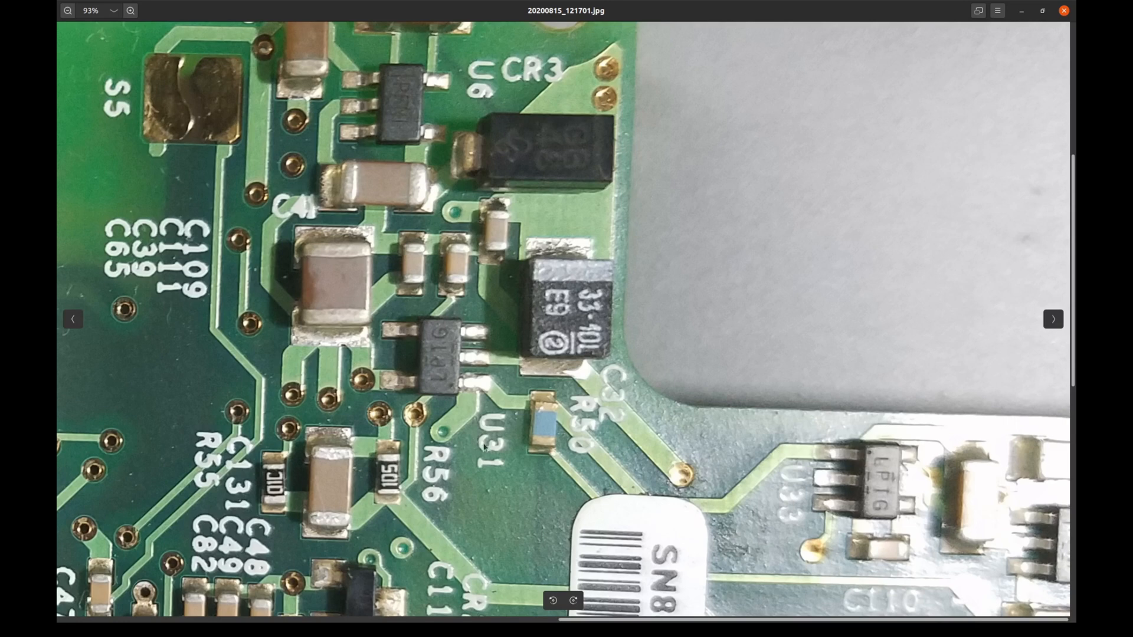
pyautogui.moveTo(789, 484)
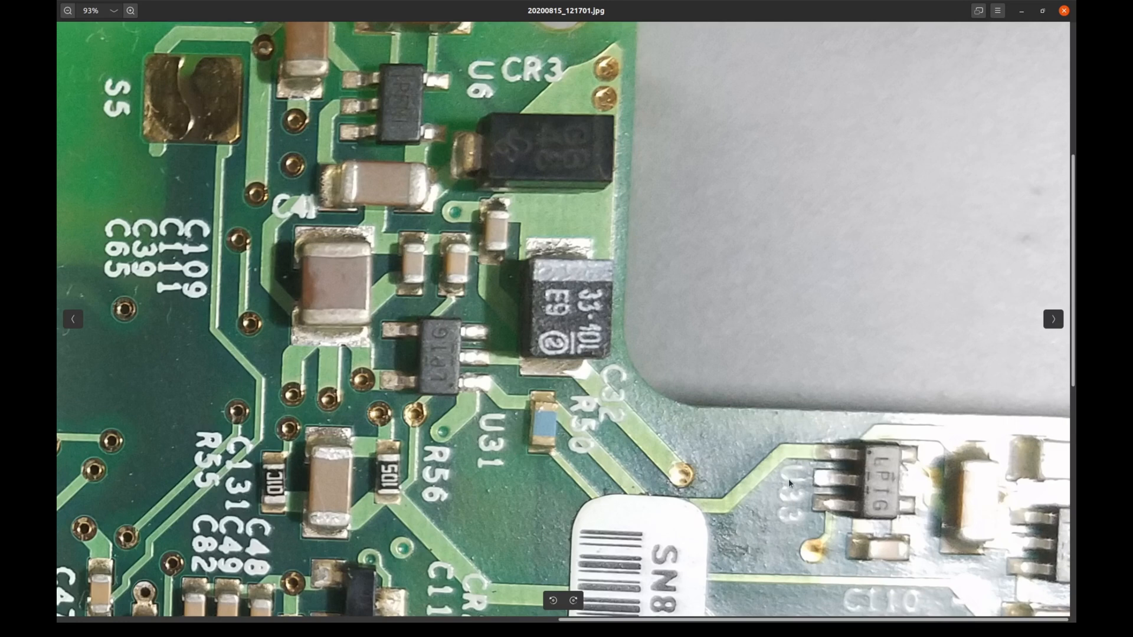